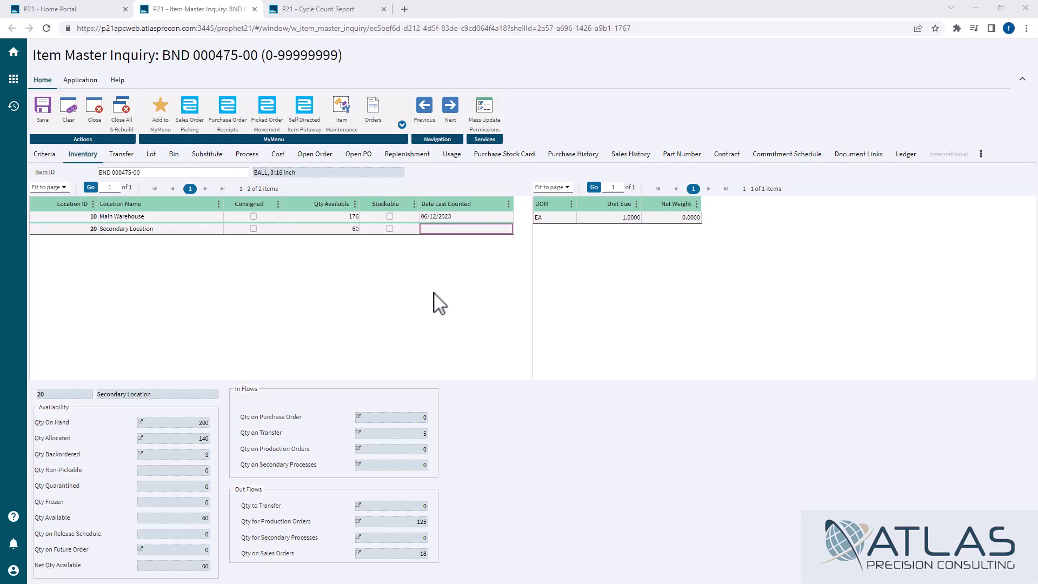
Step: Switch to the P21 Cycle Count Report tab showing Location ID 20 criteria
{"action": "left_click", "coordinate": [317, 8]}
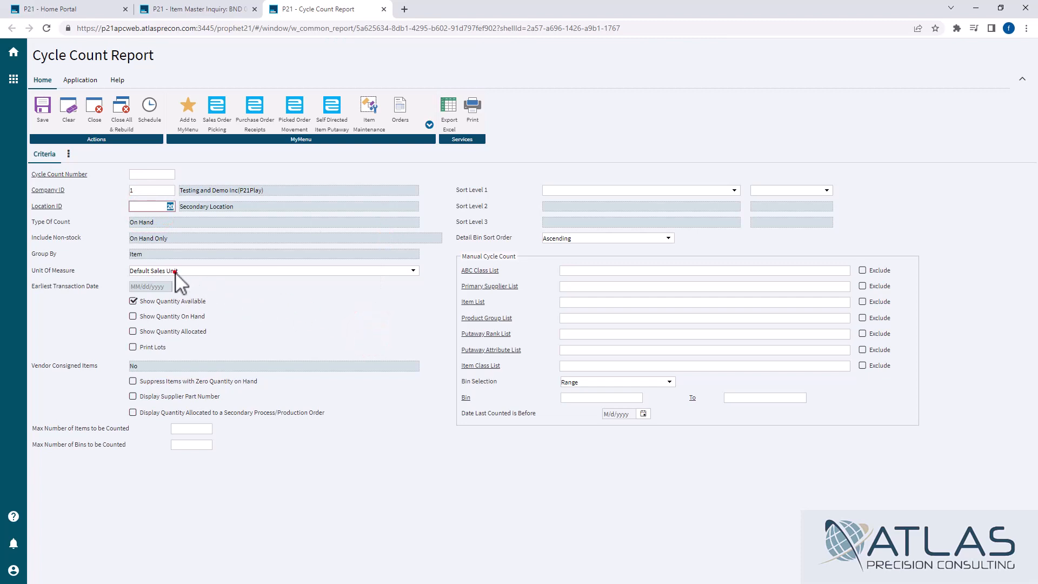
Step: Keep Default Sales Unit as unit of measure and include quantity on hand and lots
{"action": "left_click", "coordinate": [413, 270]}
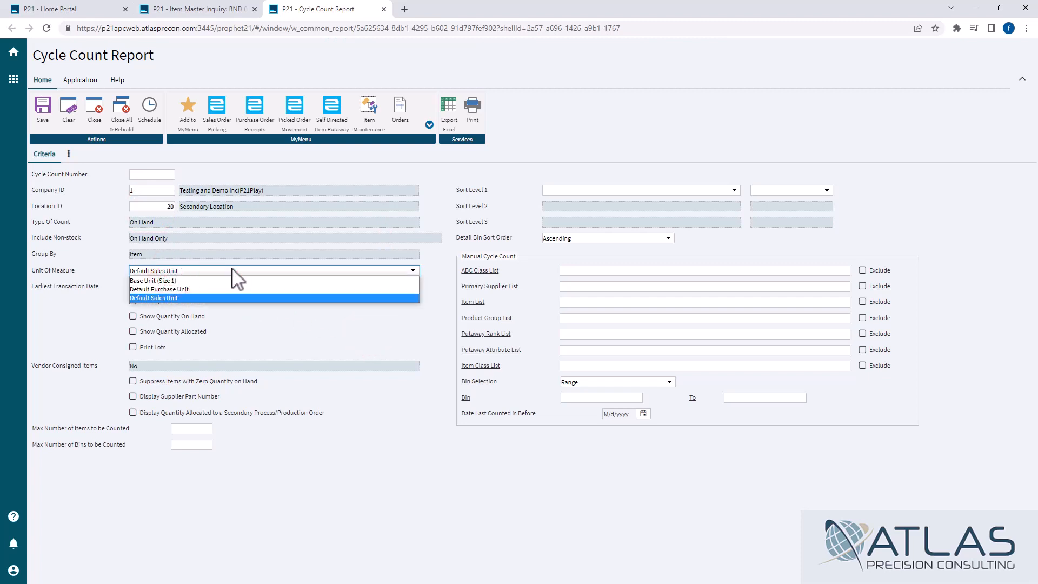
{"action": "left_click", "coordinate": [153, 297]}
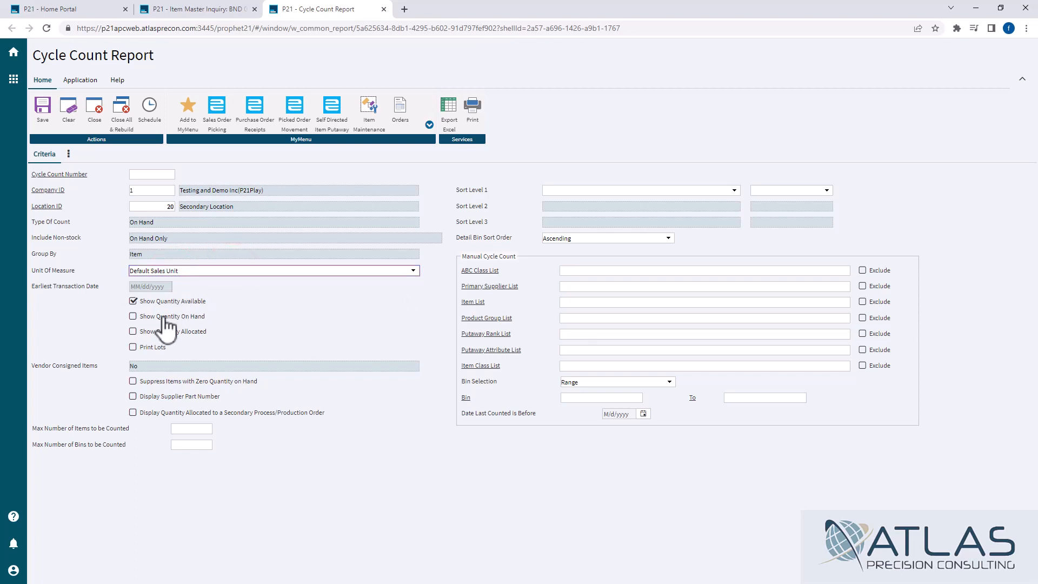
{"action": "left_click", "coordinate": [132, 331]}
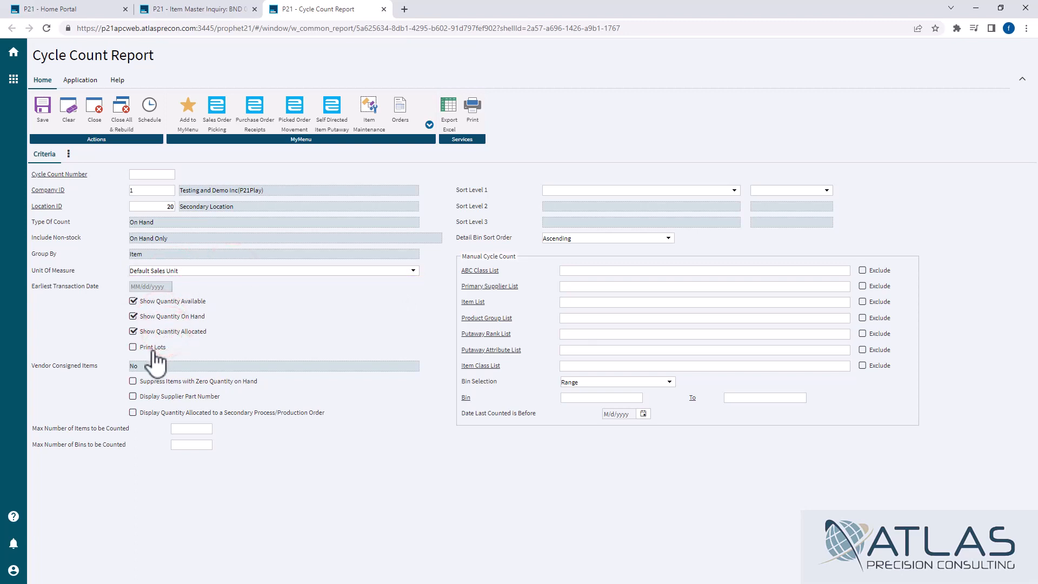
{"action": "left_click", "coordinate": [132, 347]}
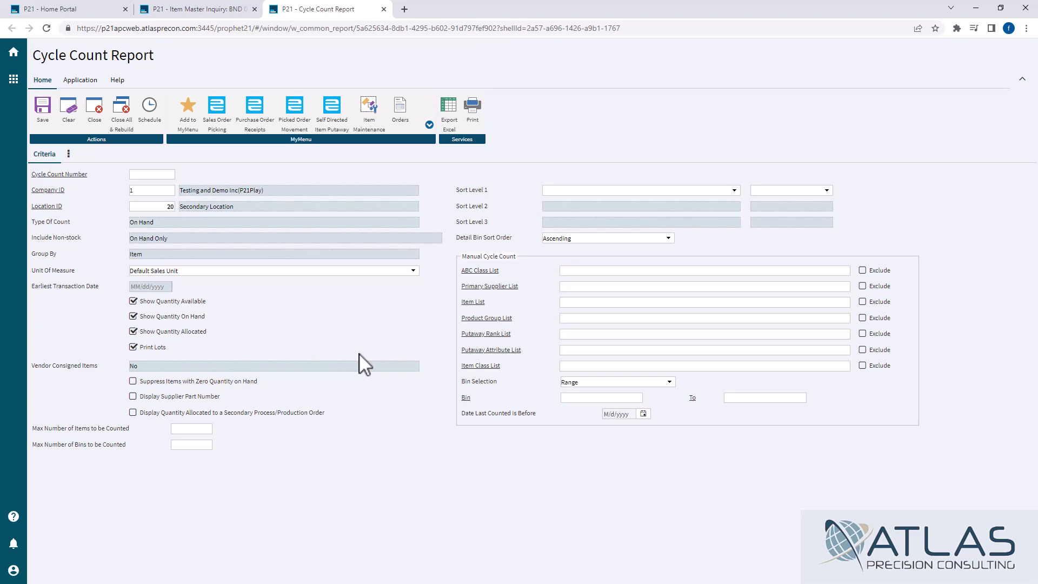
{"action": "mouse_move", "coordinate": [361, 364]}
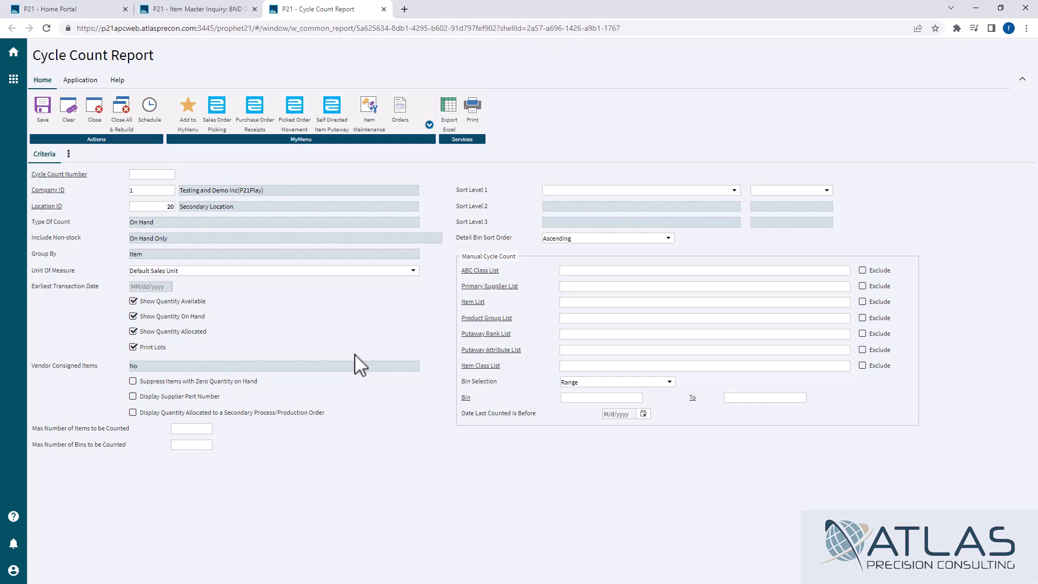
Step: Tick Suppress Items with Zero Quantity on Hand in the report criteria
{"action": "left_click", "coordinate": [132, 381]}
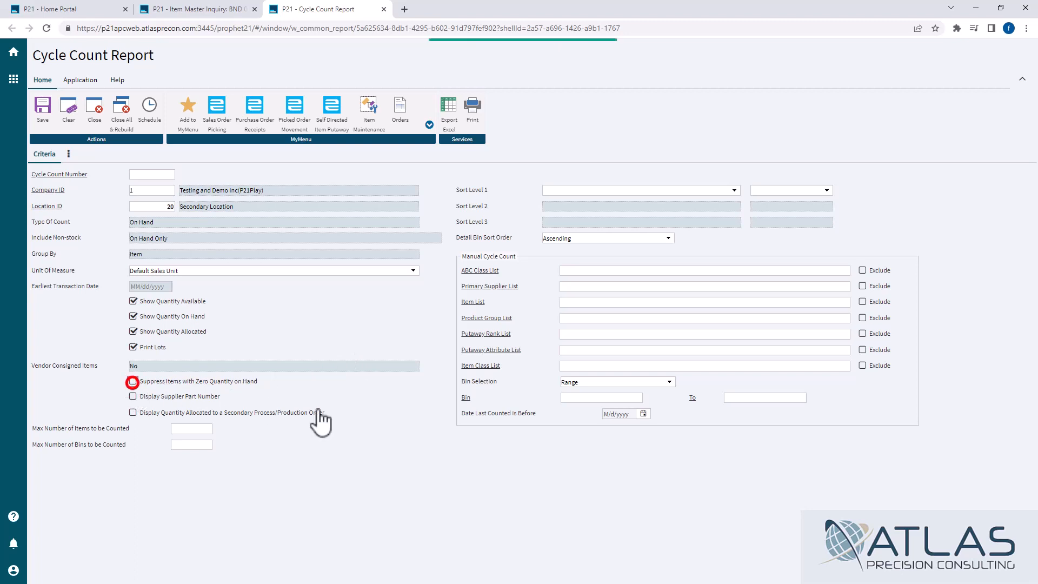
{"action": "left_click", "coordinate": [133, 381]}
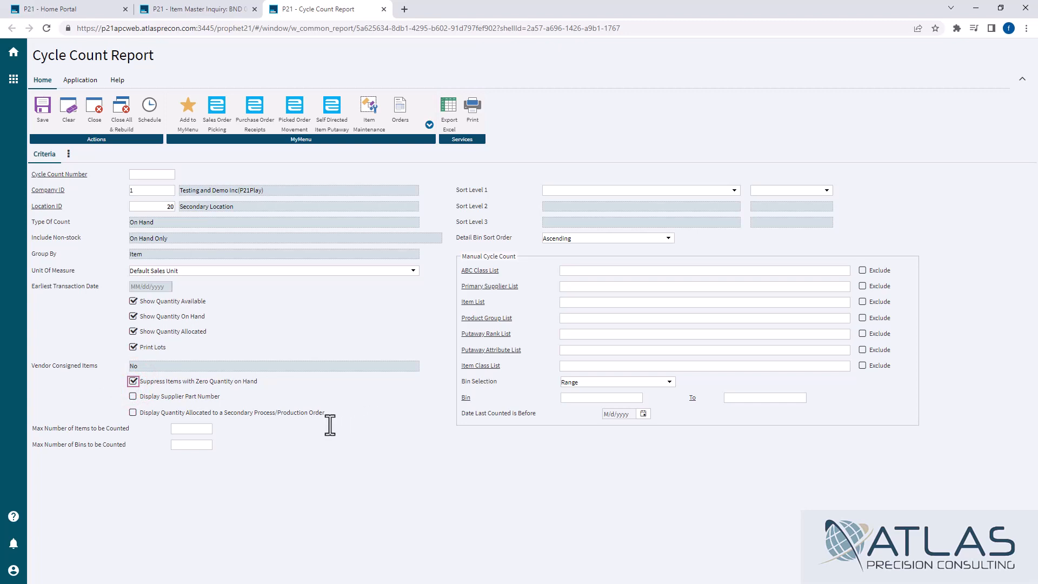
{"action": "mouse_move", "coordinate": [246, 450]}
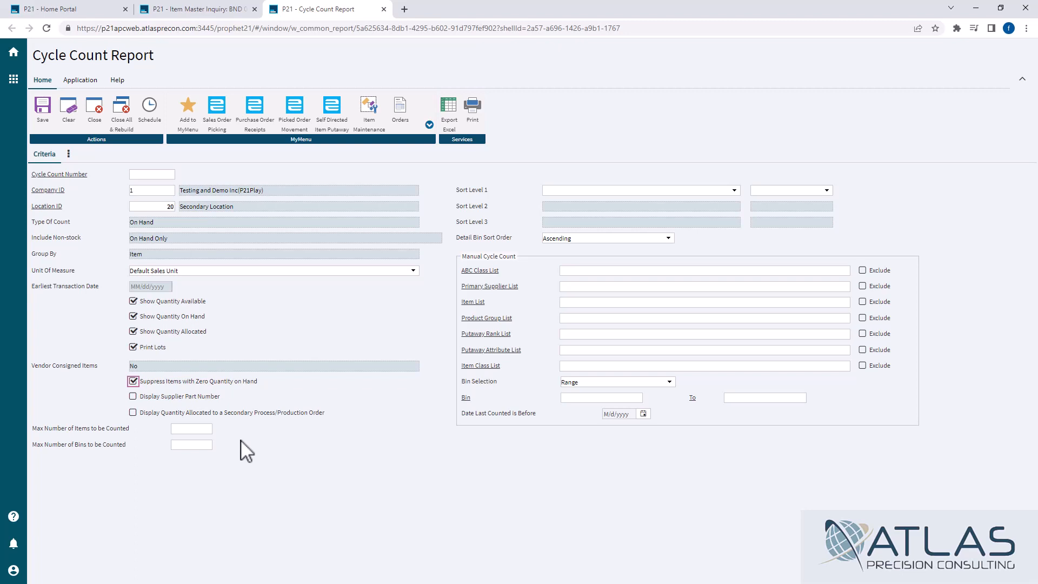
{"action": "mouse_move", "coordinate": [363, 288]}
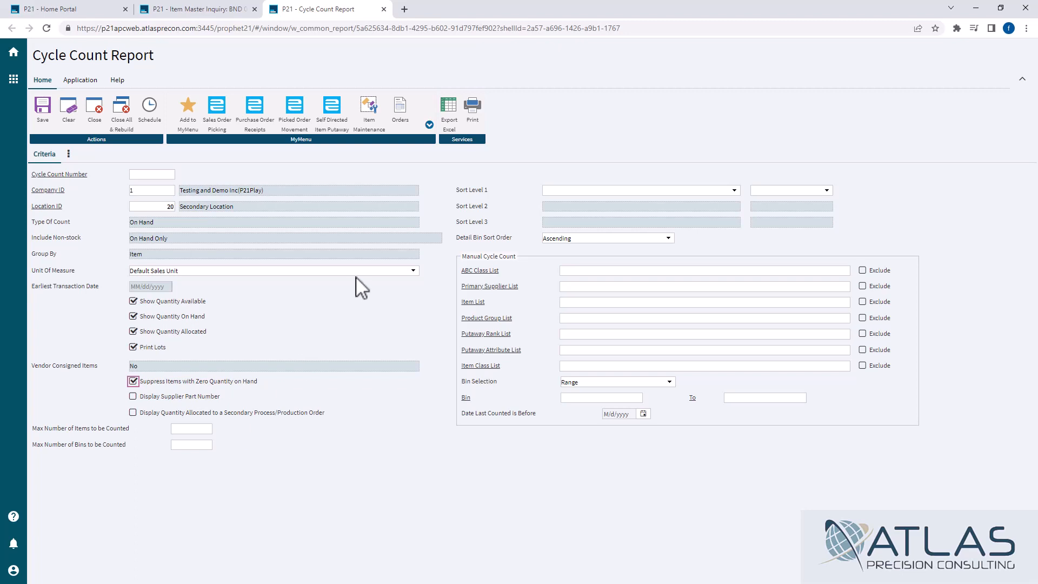
{"action": "mouse_move", "coordinate": [606, 204]}
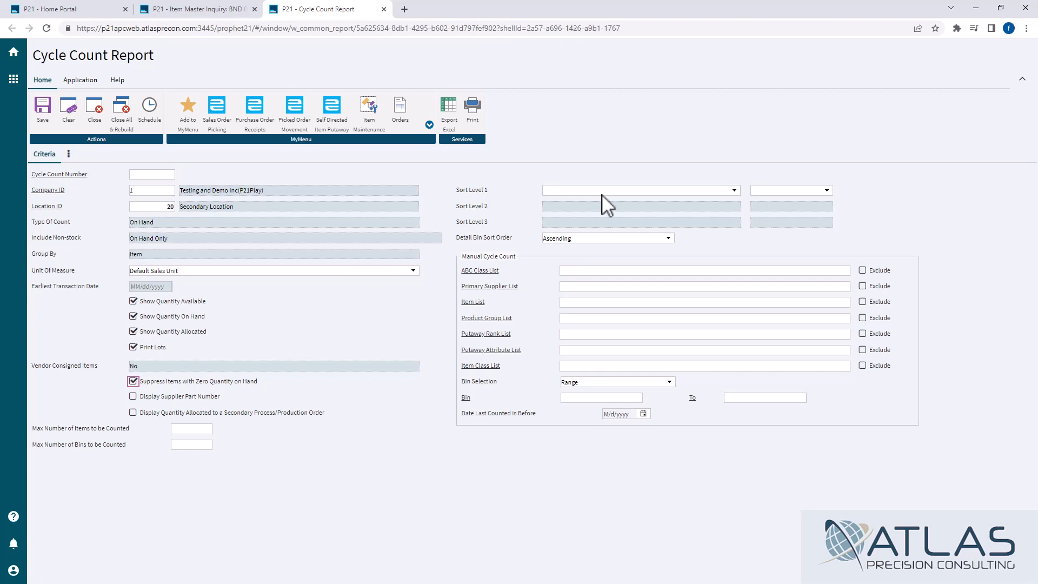
Step: Sort by Item ID ascending and save to generate the cycle count report
{"action": "left_click", "coordinate": [639, 190]}
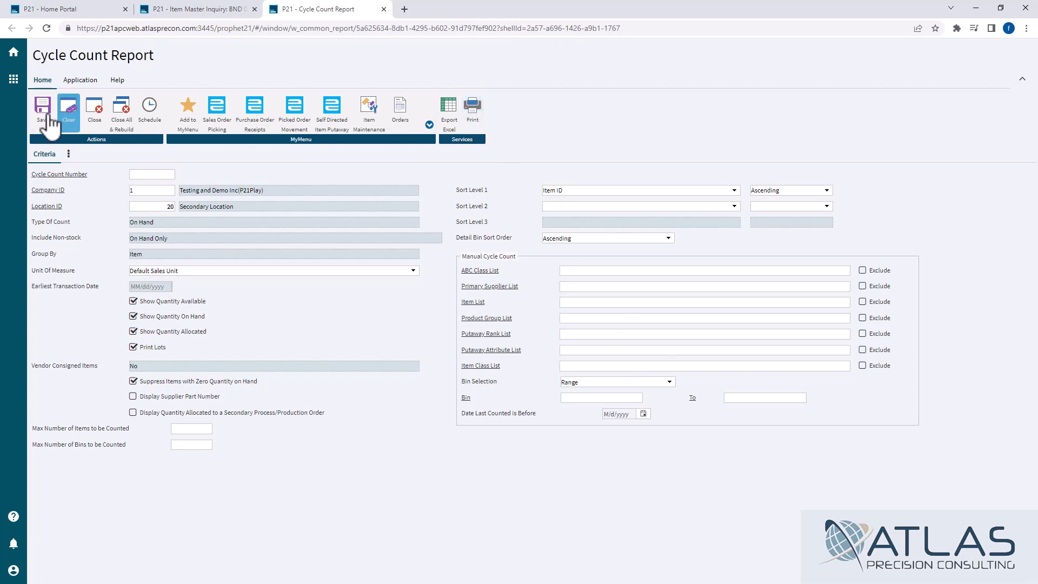
{"action": "left_click", "coordinate": [42, 109]}
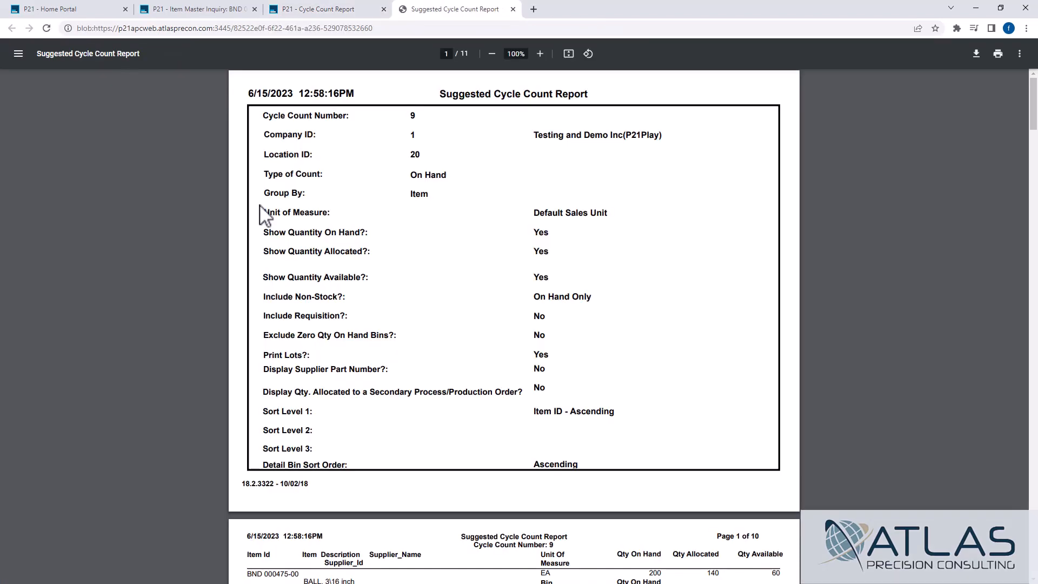
{"action": "mouse_move", "coordinate": [431, 254]}
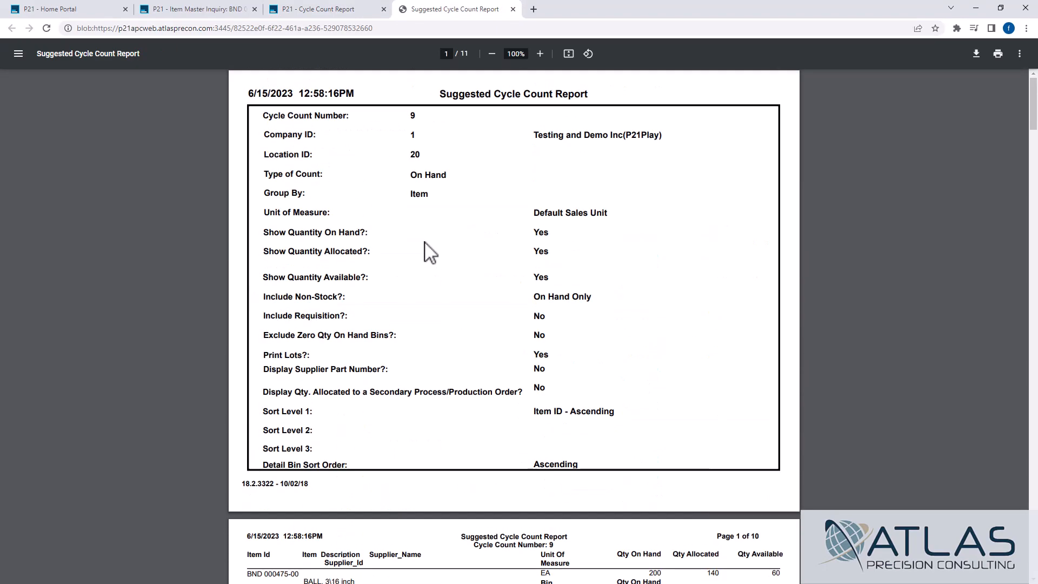
Step: Scroll through the Suggested Cycle Count Report PDF to page 5
{"action": "scroll", "scroll_direction": "down", "scroll_amount": 3}
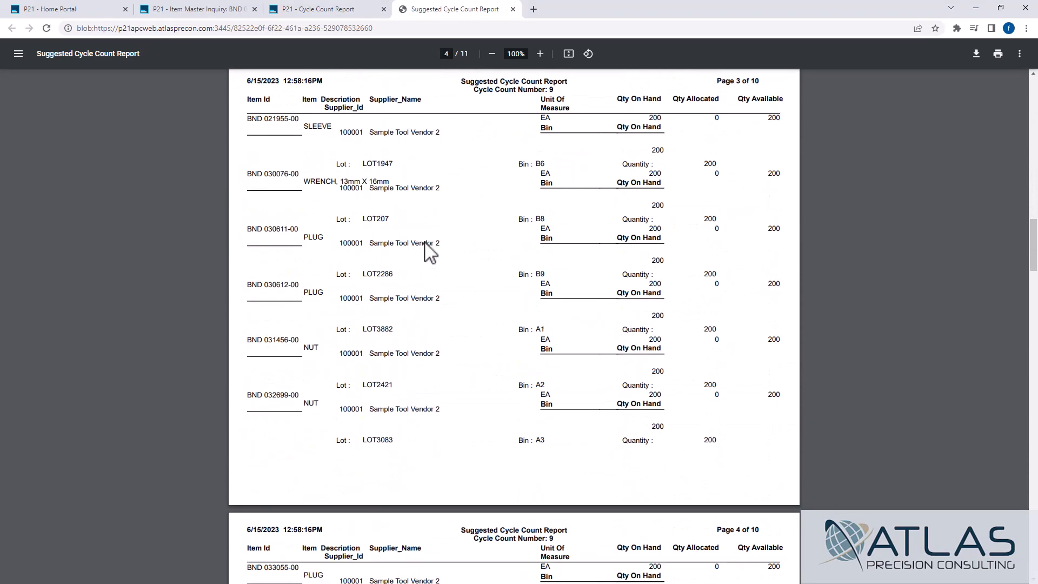
{"action": "scroll", "scroll_direction": "down", "scroll_amount": 3}
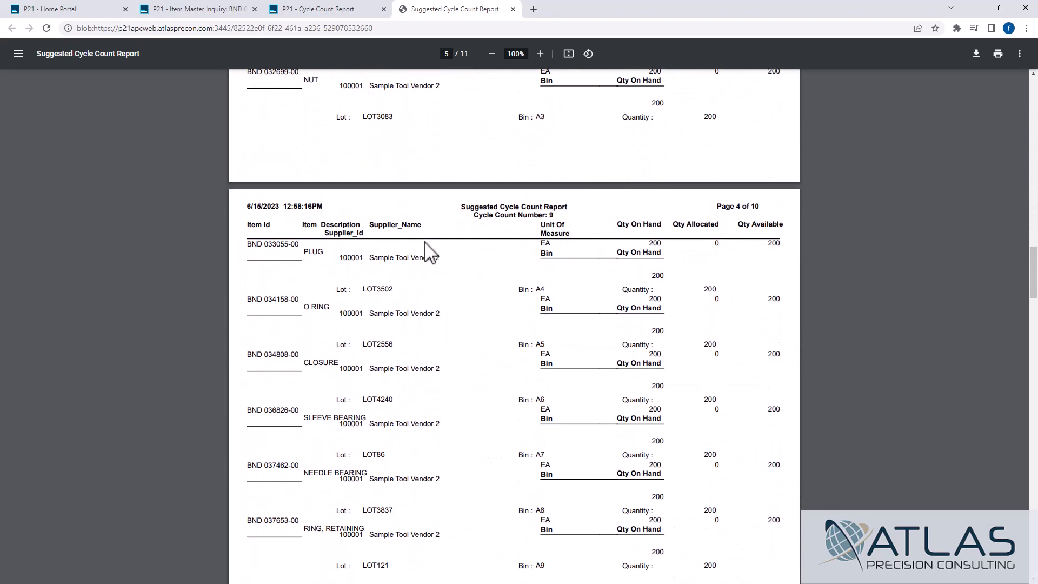
{"action": "scroll", "scroll_direction": "down", "scroll_amount": 3}
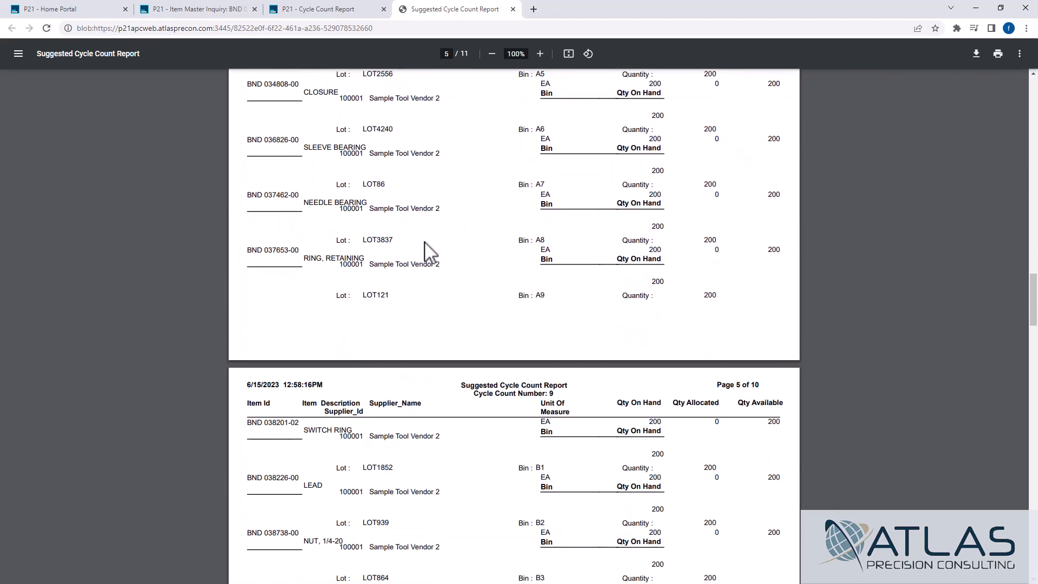